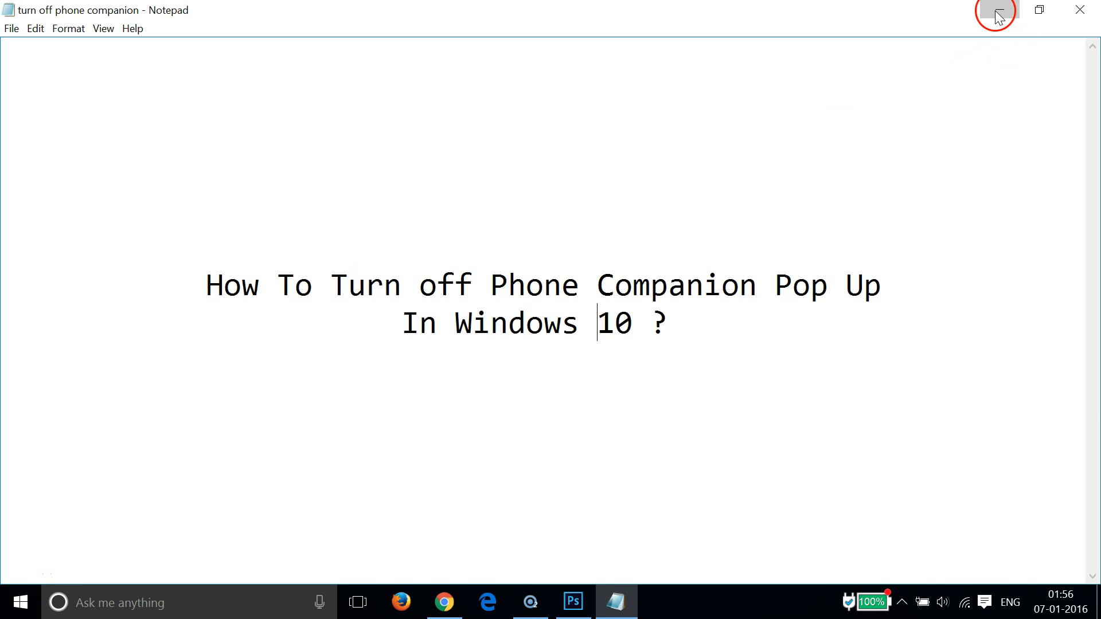
Step: Minimise the Notepad tutorial notes to reveal the desktop
{"action": "left_click", "coordinate": [996, 11]}
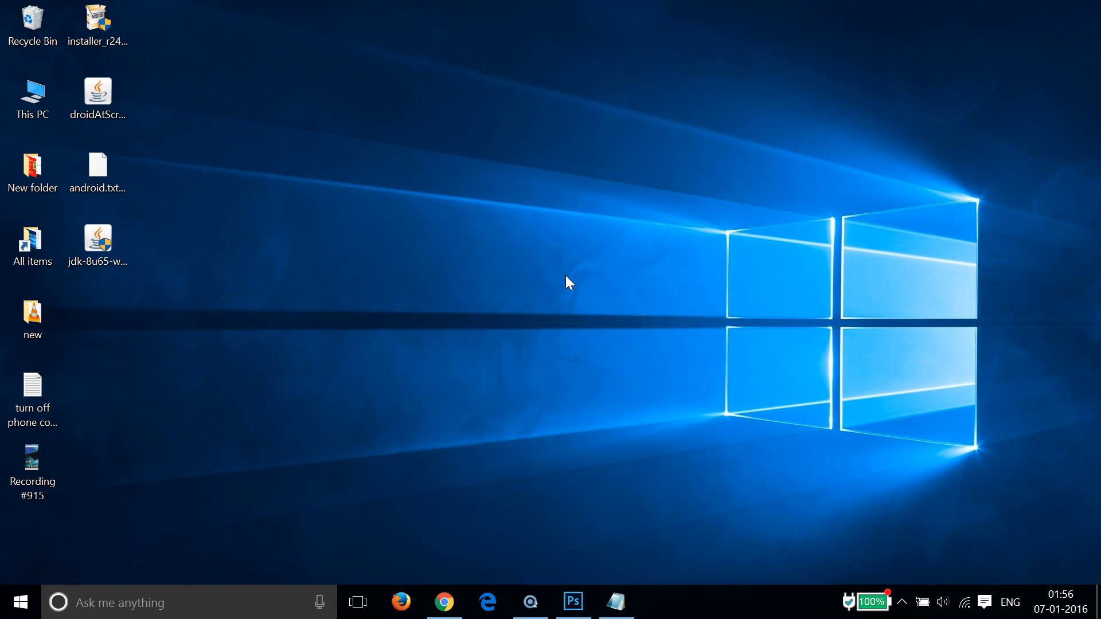
{"action": "mouse_move", "coordinate": [427, 351]}
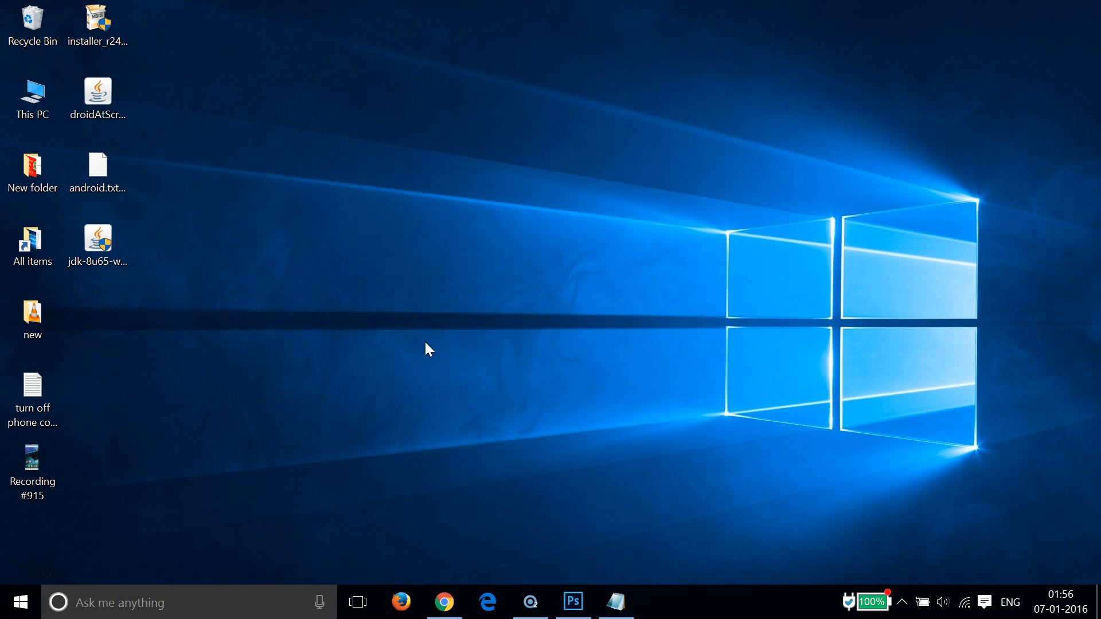
Step: Search 'autopl' from the taskbar so AutoPlay settings appears as the best match
{"action": "left_click", "coordinate": [329, 390]}
{"action": "type", "text": "a"}
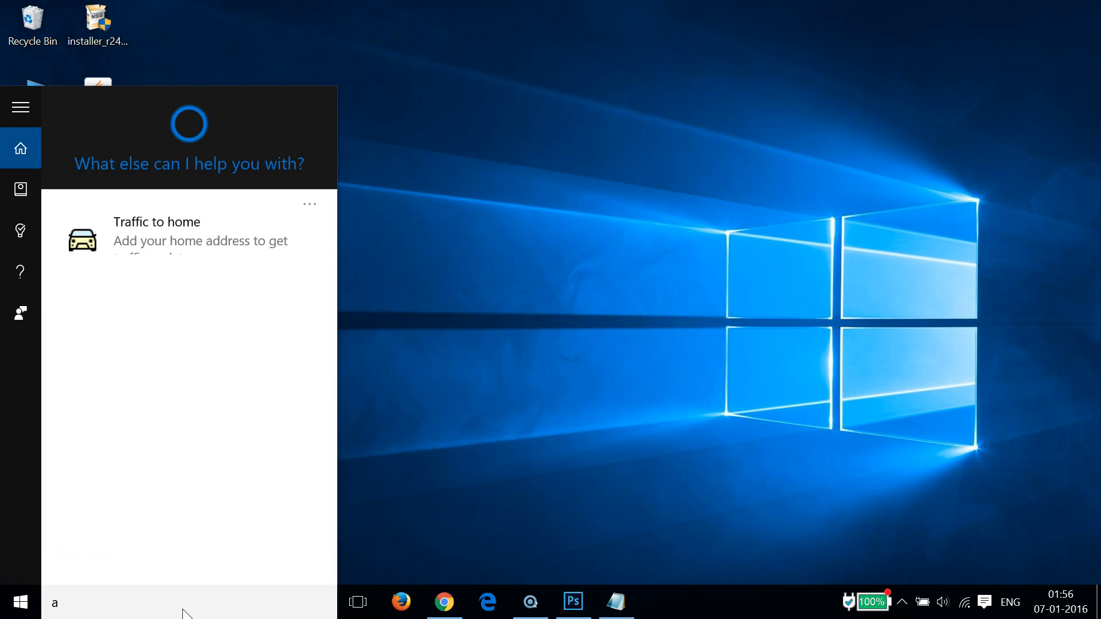
{"action": "type", "text": "utopl"}
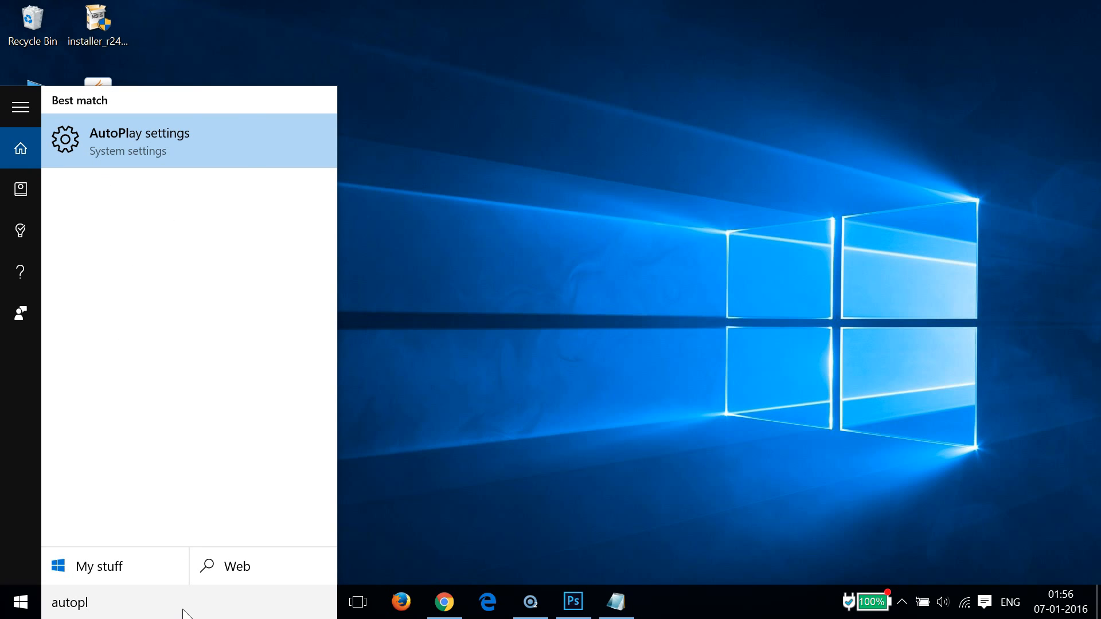
Step: Set the GT-I9300 phone's AutoPlay behaviour to 'Take no action'
{"action": "left_click", "coordinate": [139, 139]}
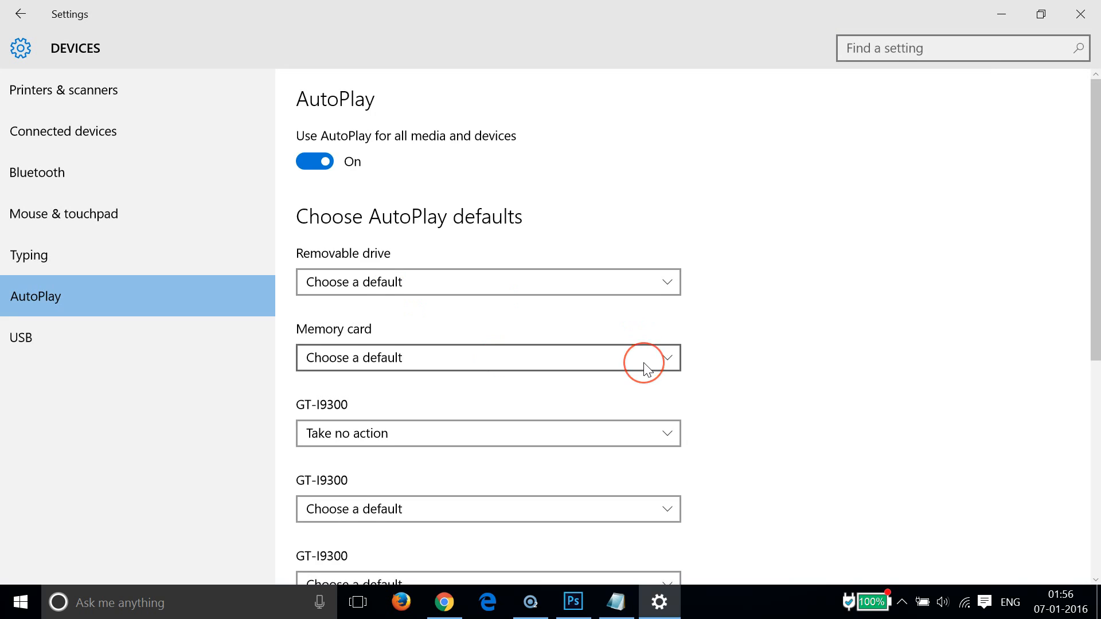
{"action": "scroll", "scroll_direction": "down", "scroll_amount": 3}
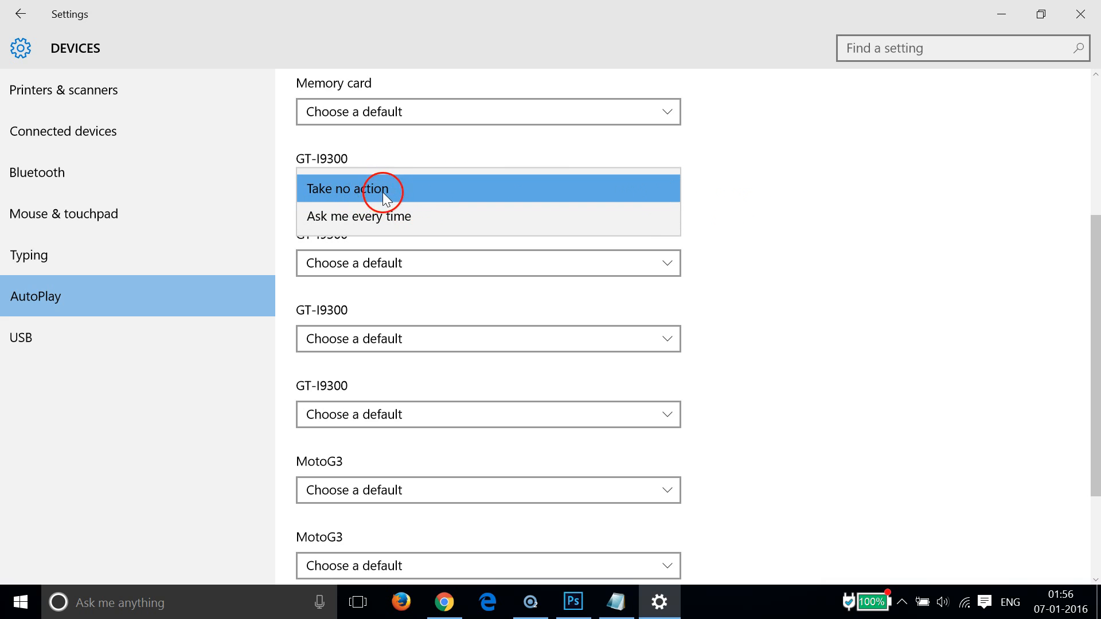
{"action": "left_click", "coordinate": [347, 190]}
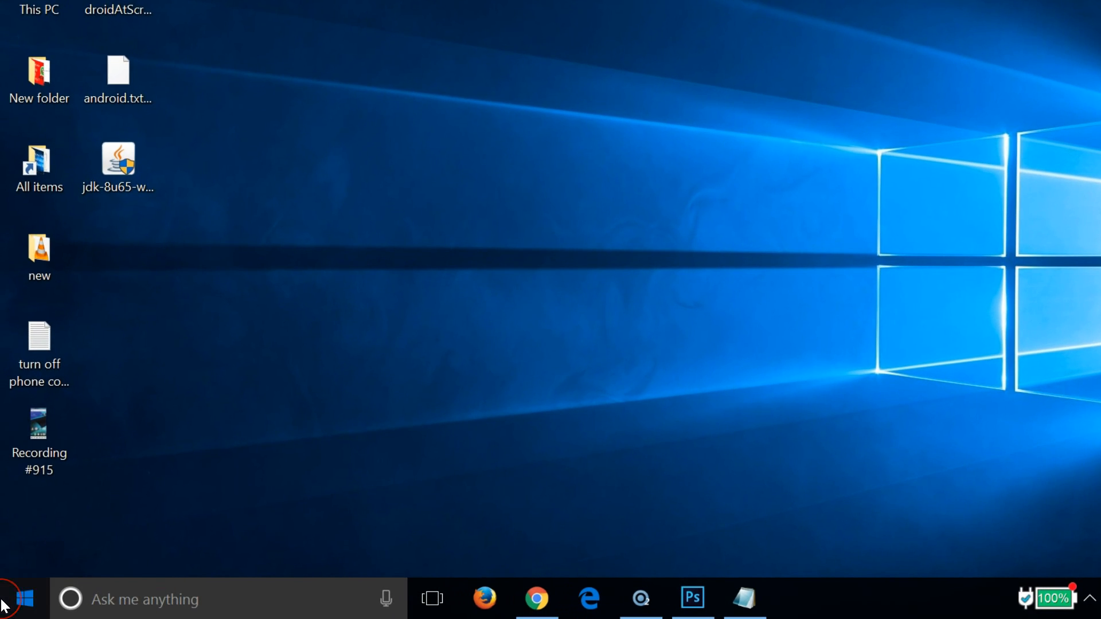
Step: Show the Start menu's All apps list scrolled to the P section with Phone Companion
{"action": "left_click", "coordinate": [24, 599]}
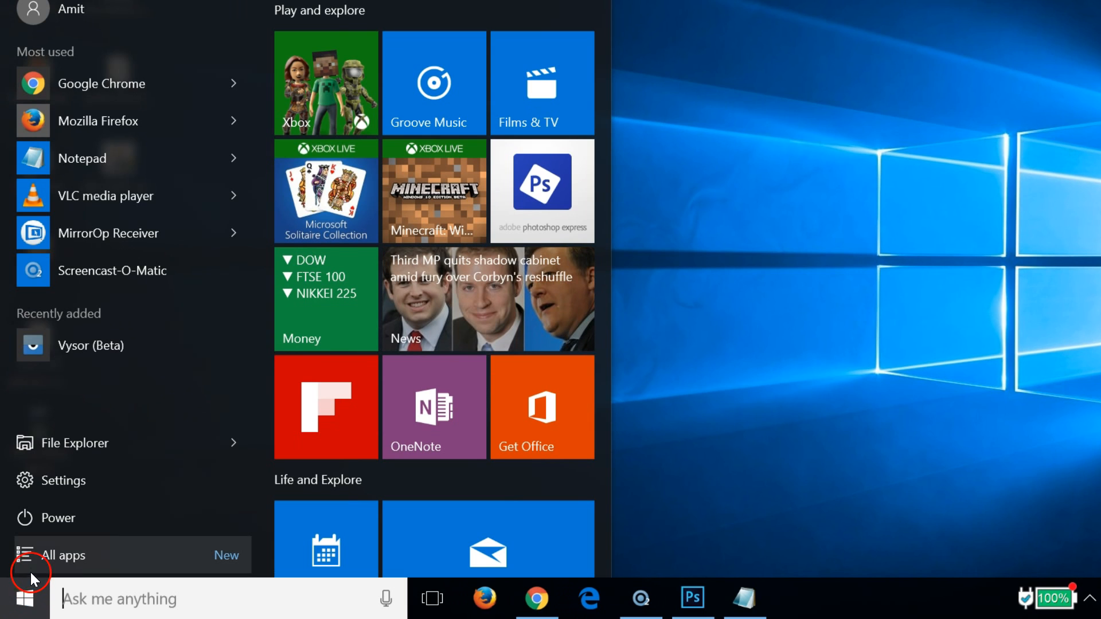
{"action": "left_click", "coordinate": [63, 555]}
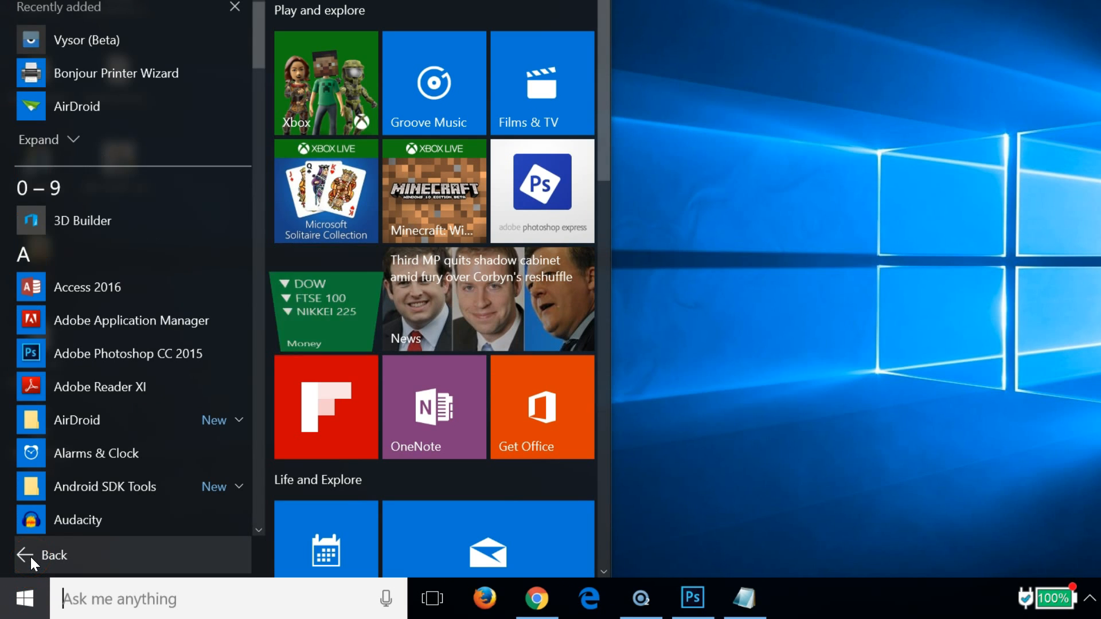
{"action": "scroll", "scroll_direction": "down", "scroll_amount": 3}
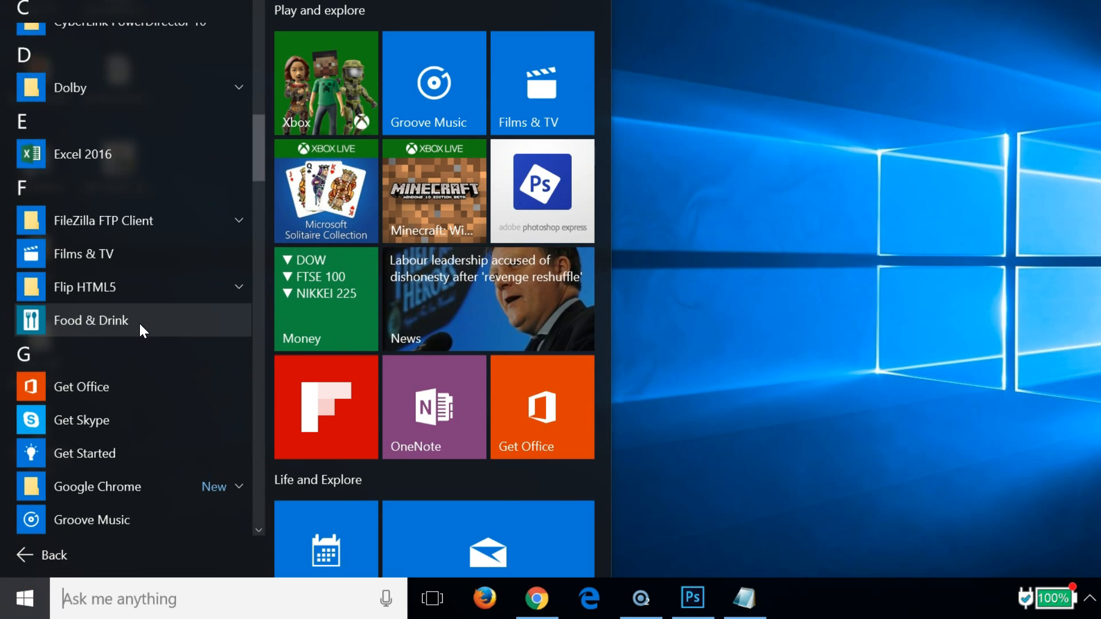
{"action": "scroll", "scroll_direction": "down", "scroll_amount": 3}
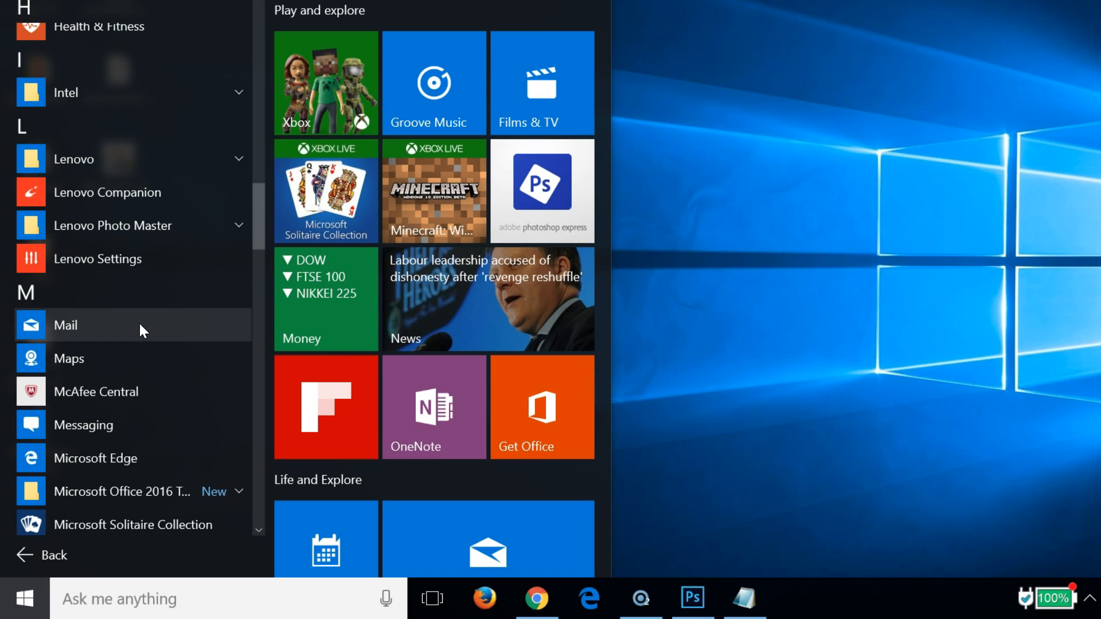
{"action": "scroll", "scroll_direction": "down", "scroll_amount": 3}
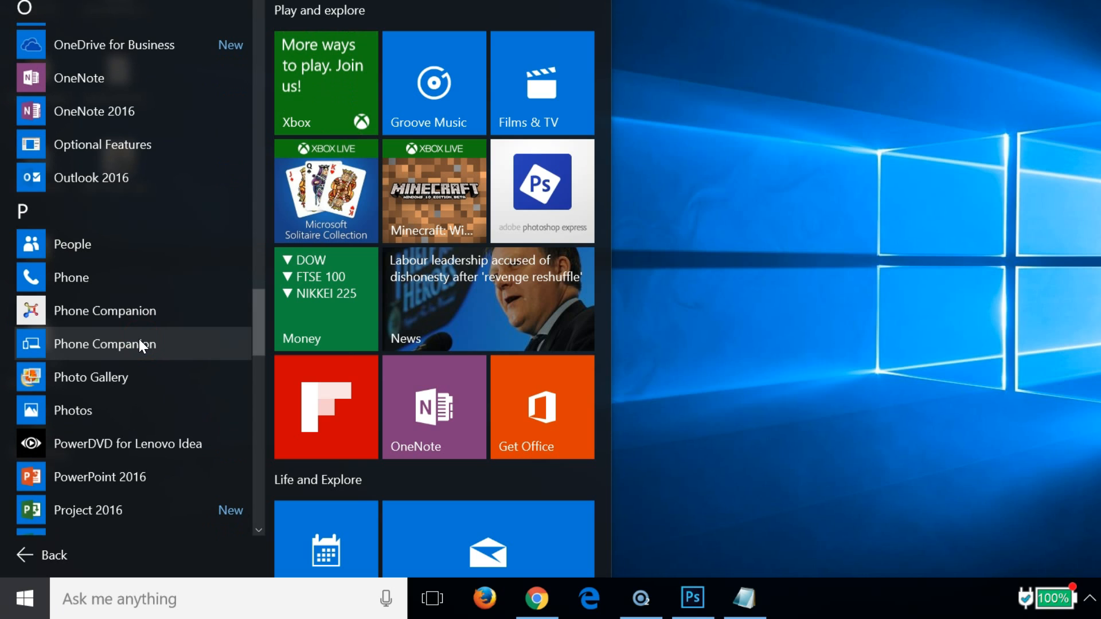
Step: Uninstall Phone Companion from its context menu and return to the Notepad notes
{"action": "right_click", "coordinate": [75, 321]}
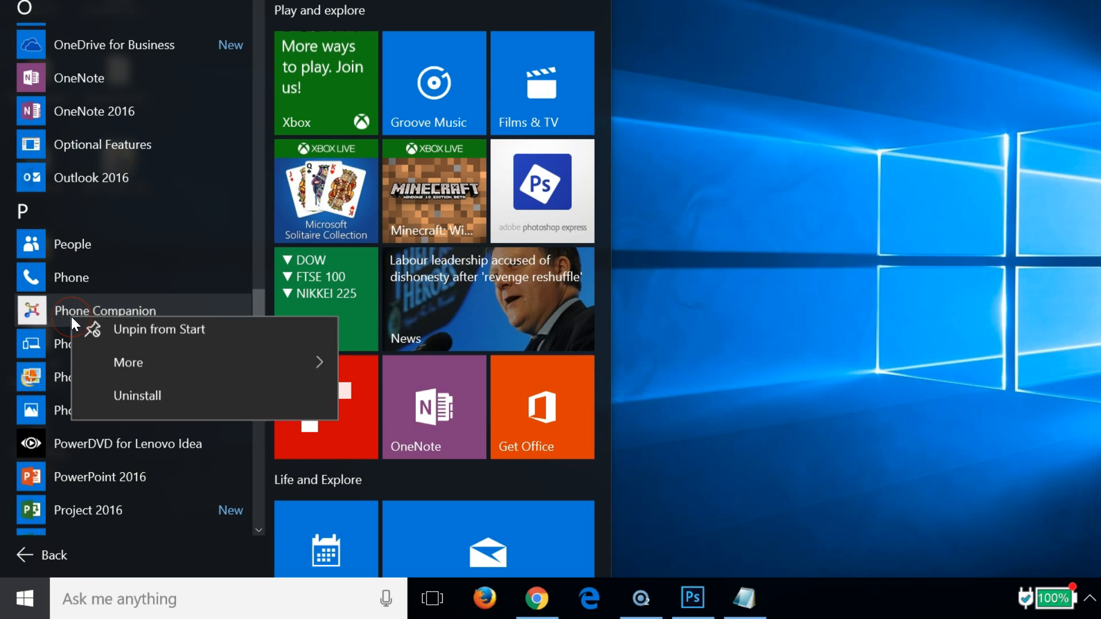
{"action": "left_click", "coordinate": [138, 395]}
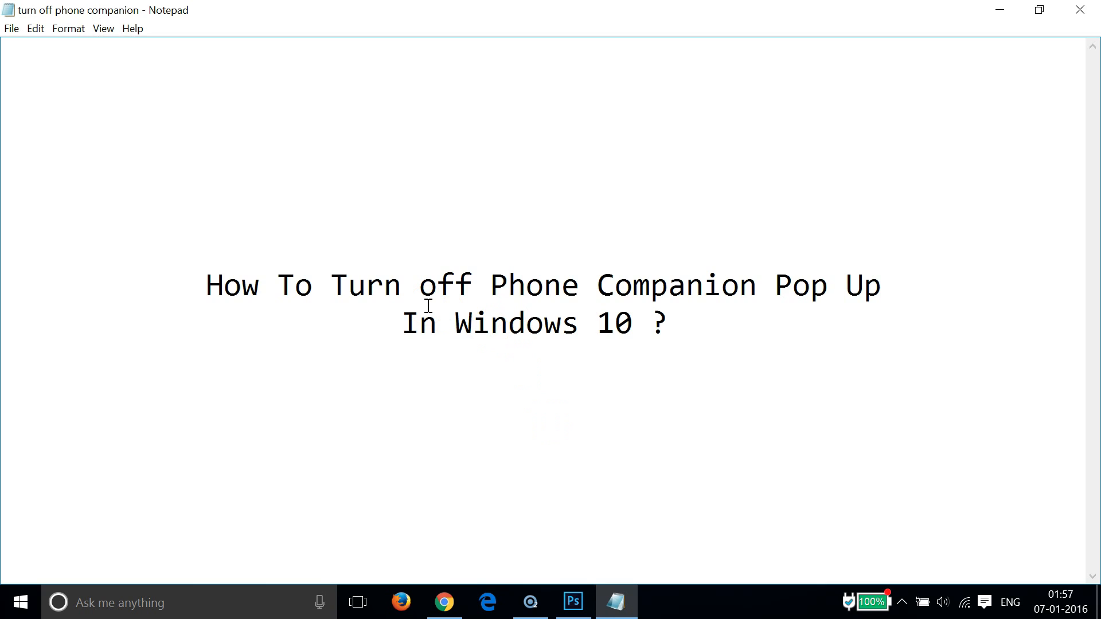
{"action": "left_click", "coordinate": [594, 324]}
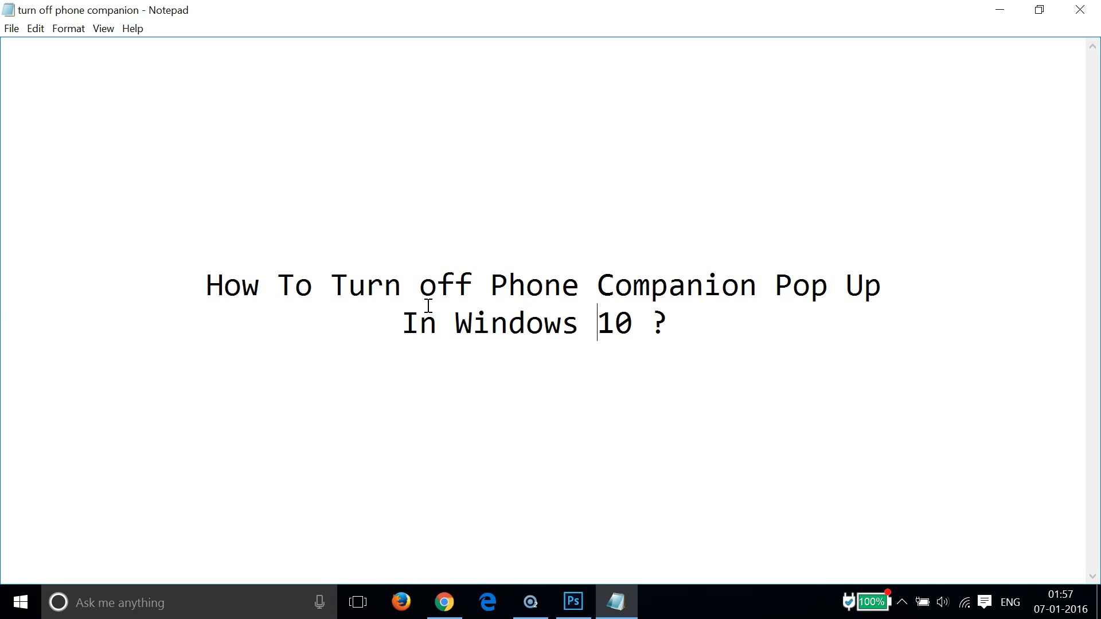